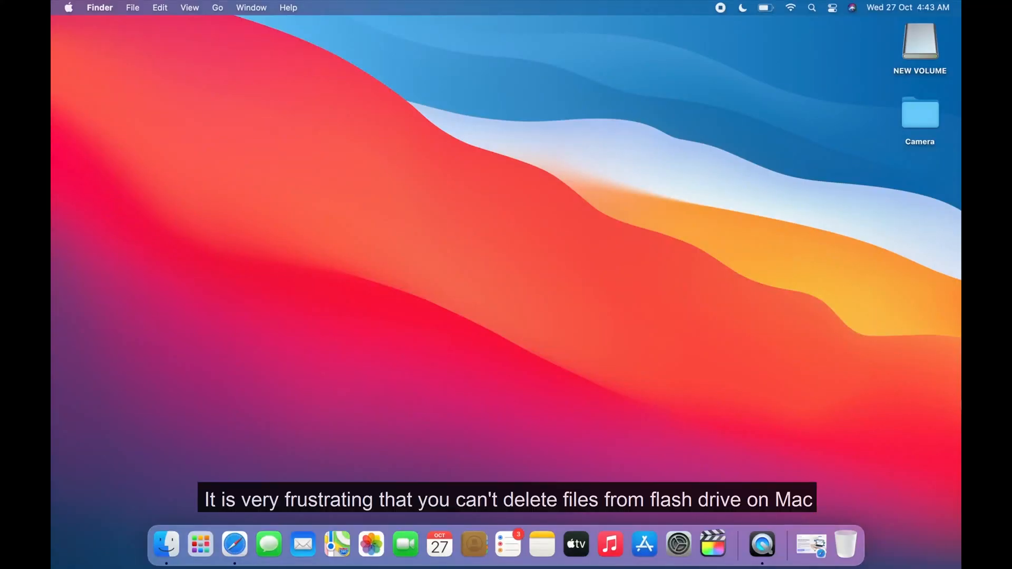
Try moving the locked screenshot to the Bin, then cancel and close the drive window.
double_click(919, 42)
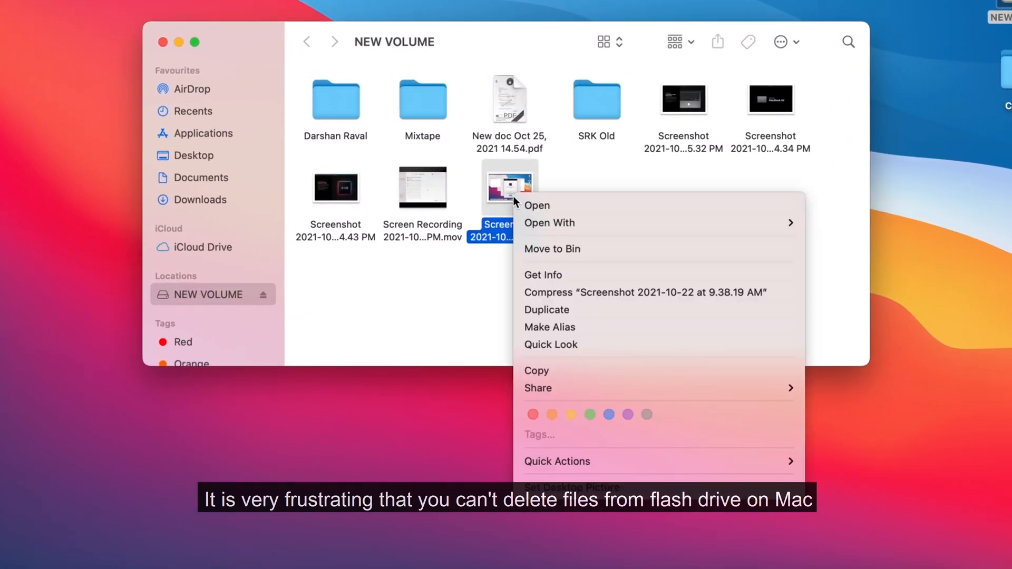
left_click(552, 248)
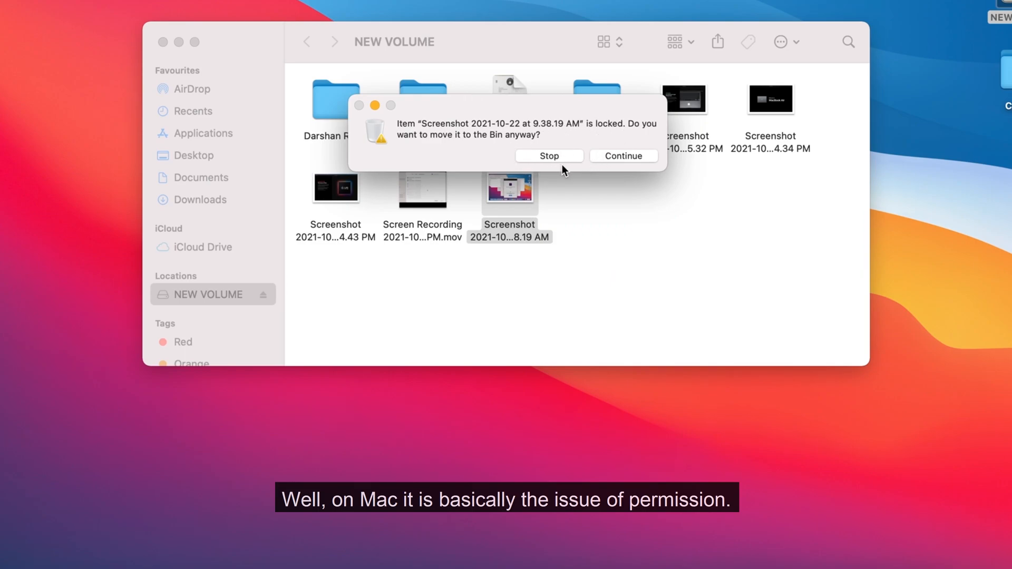
left_click(549, 155)
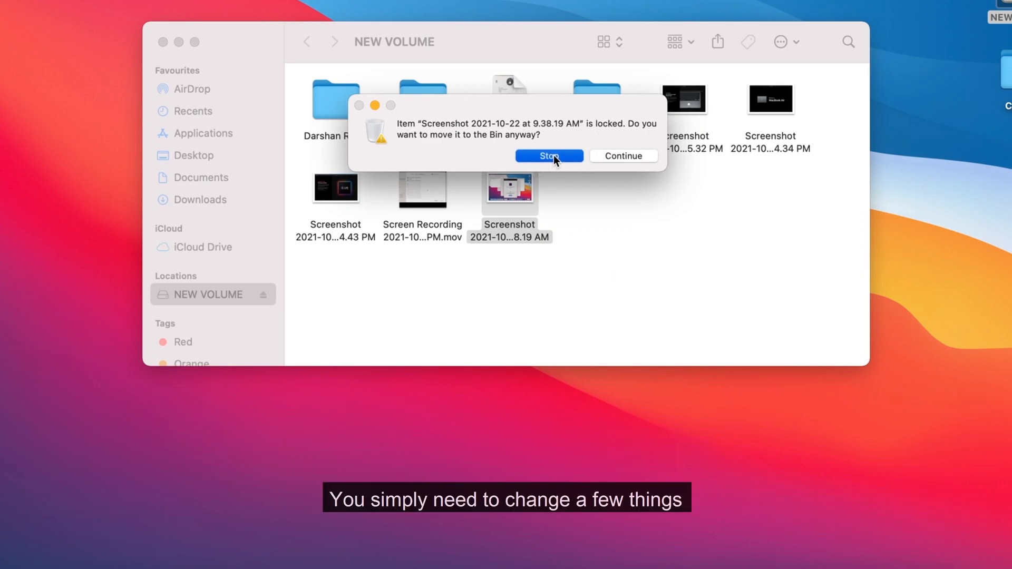
left_click(548, 155)
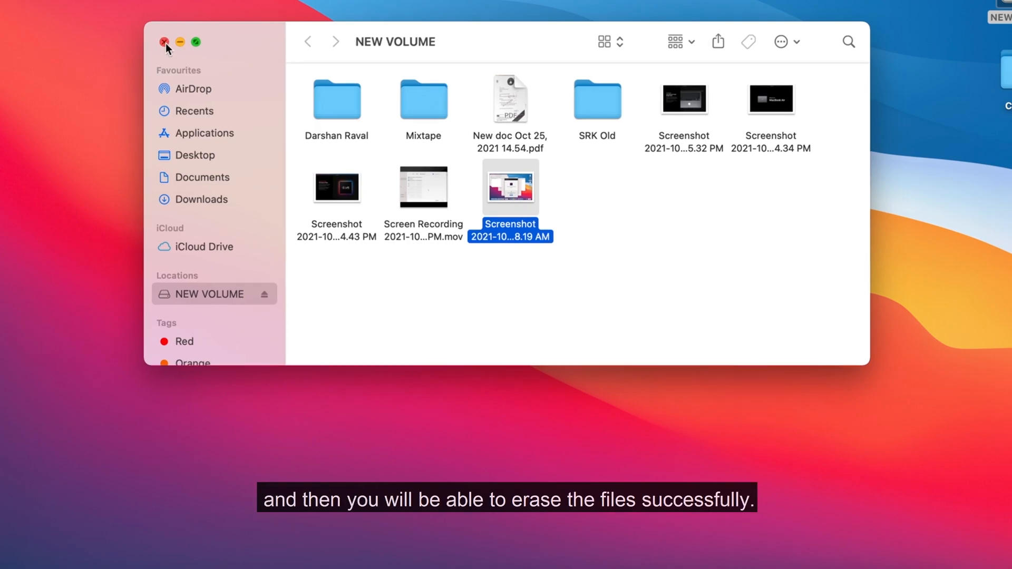
left_click(164, 43)
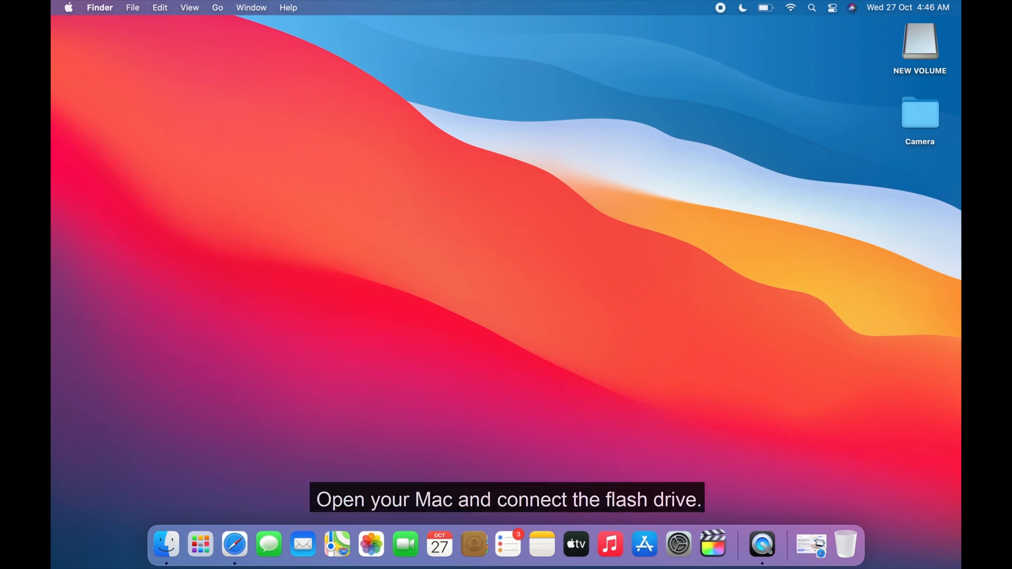
Drag the screen recording and a screenshot into the Bin and empty it.
double_click(919, 42)
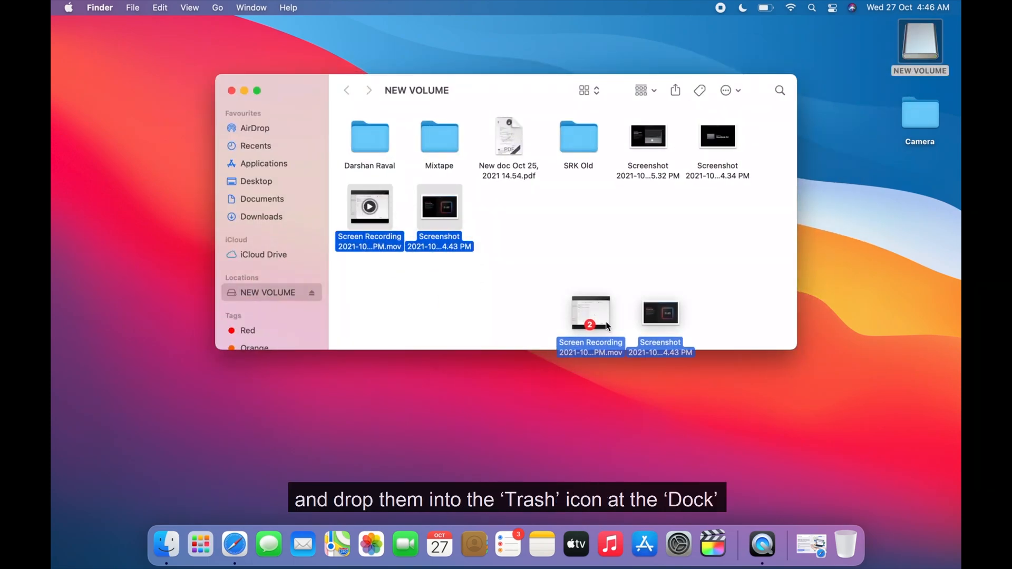
left_click_drag(590, 313, 844, 544)
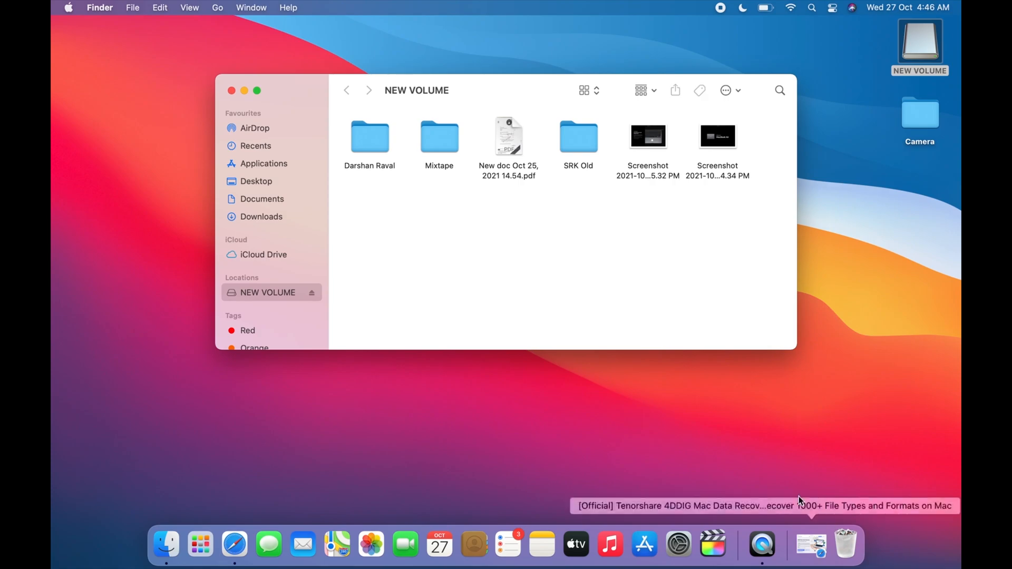
right_click(845, 544)
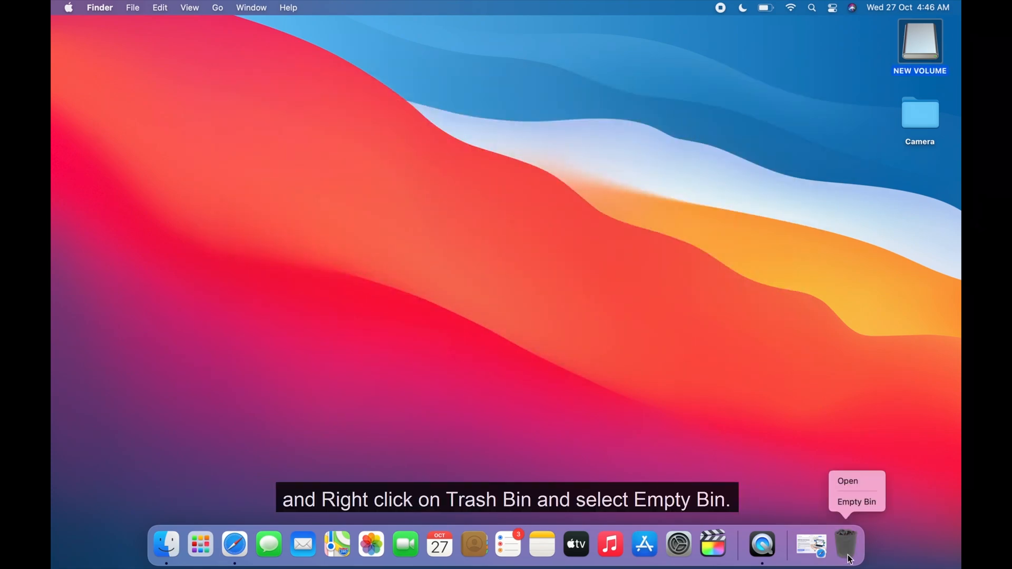
left_click(856, 501)
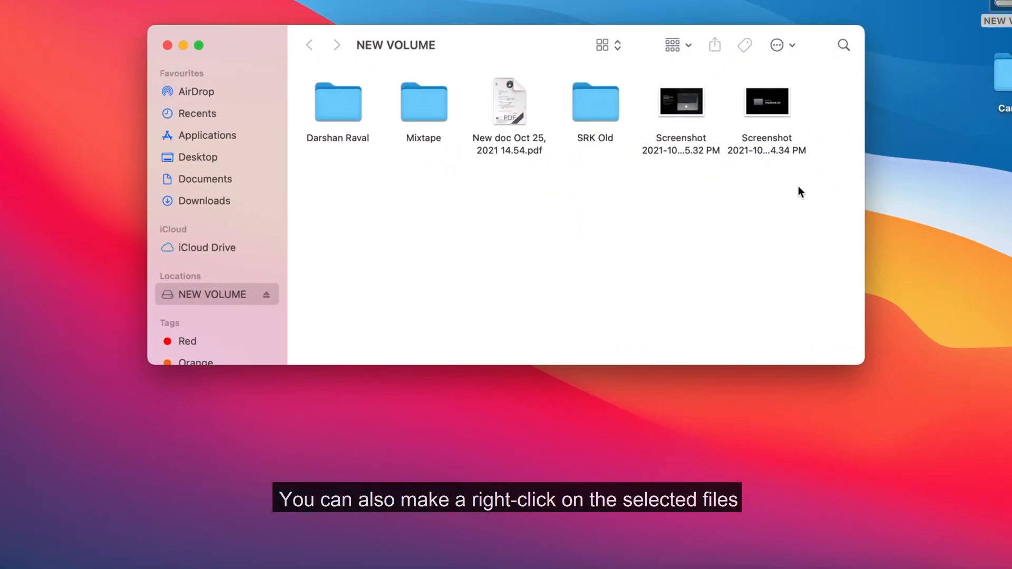
Move both remaining screenshots to the Bin and close the NEW VOLUME window.
right_click(681, 106)
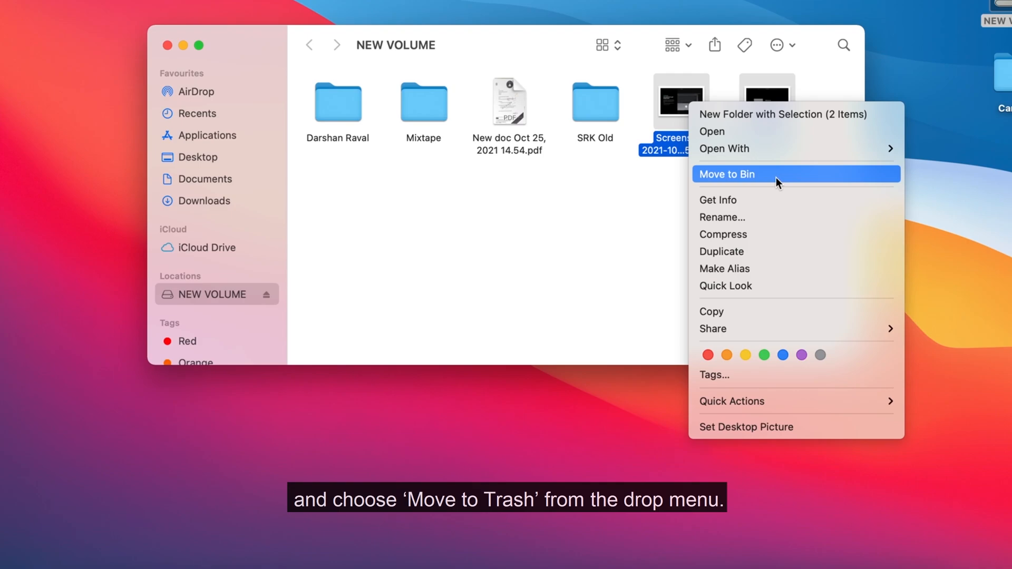
left_click(726, 173)
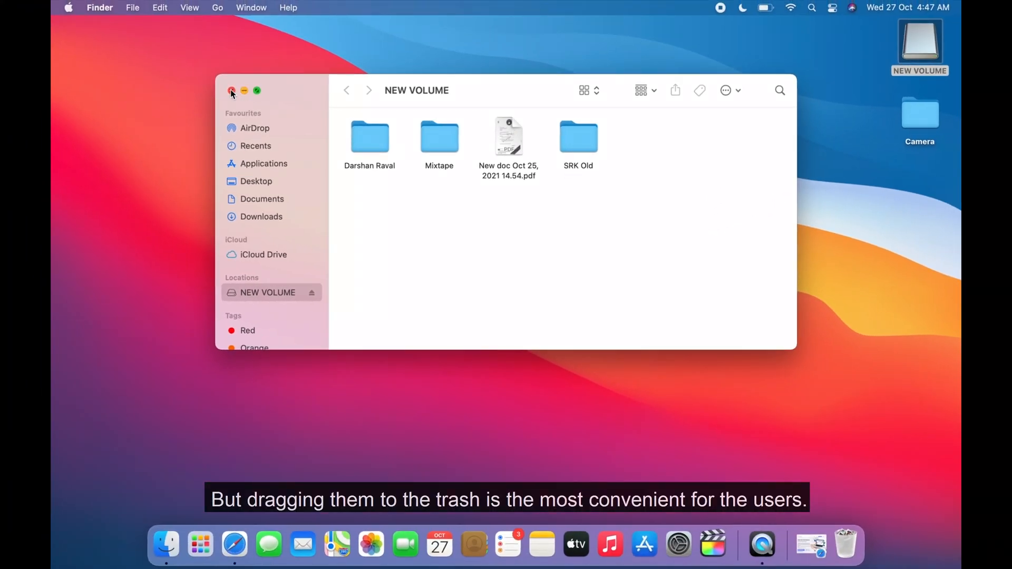
left_click(230, 90)
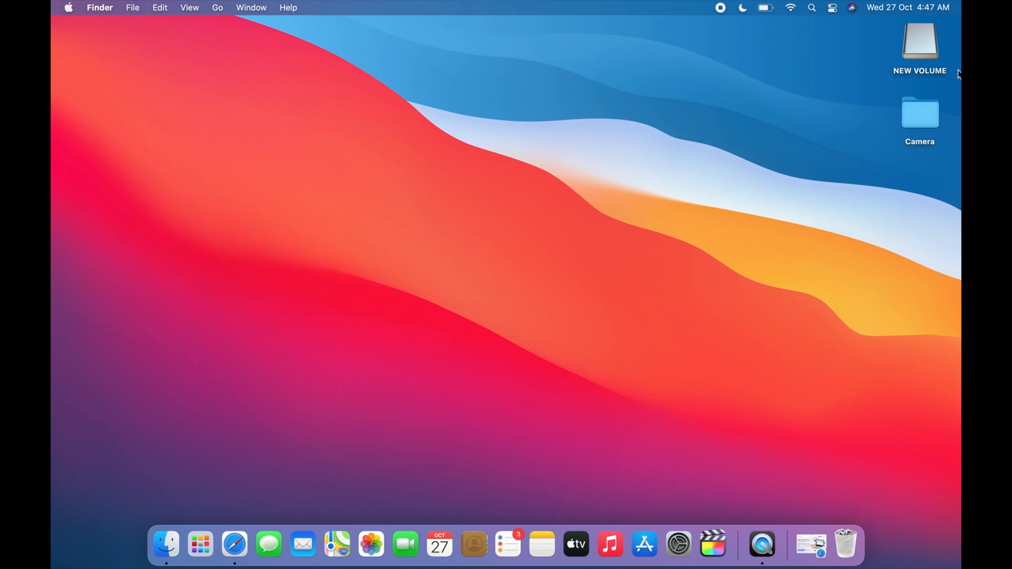
Show hidden files on NEW VOLUME and bin .fseventsd, .Spotlight-V100 and System Volume Information.
double_click(919, 40)
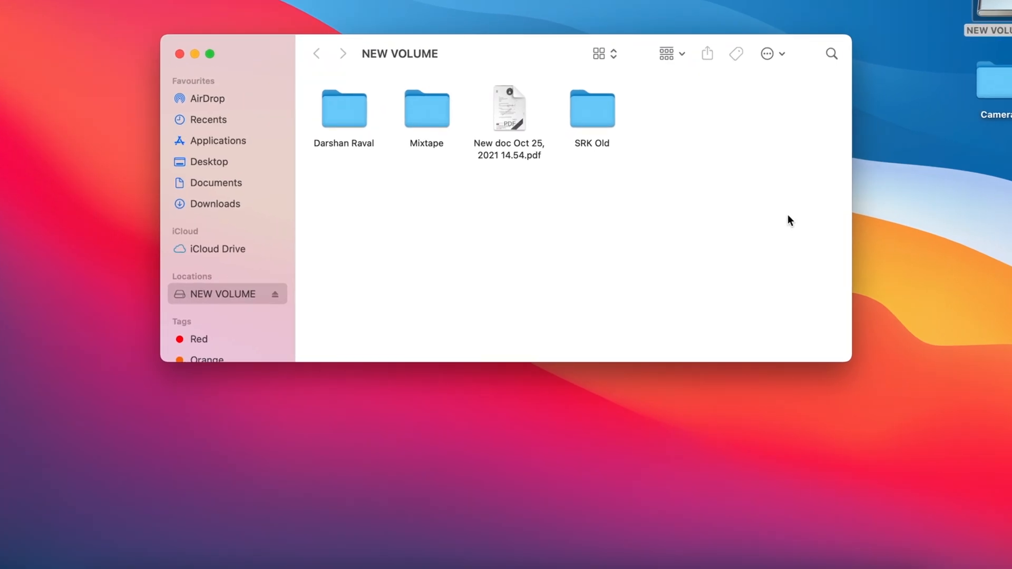
key("cmd+shift+.")
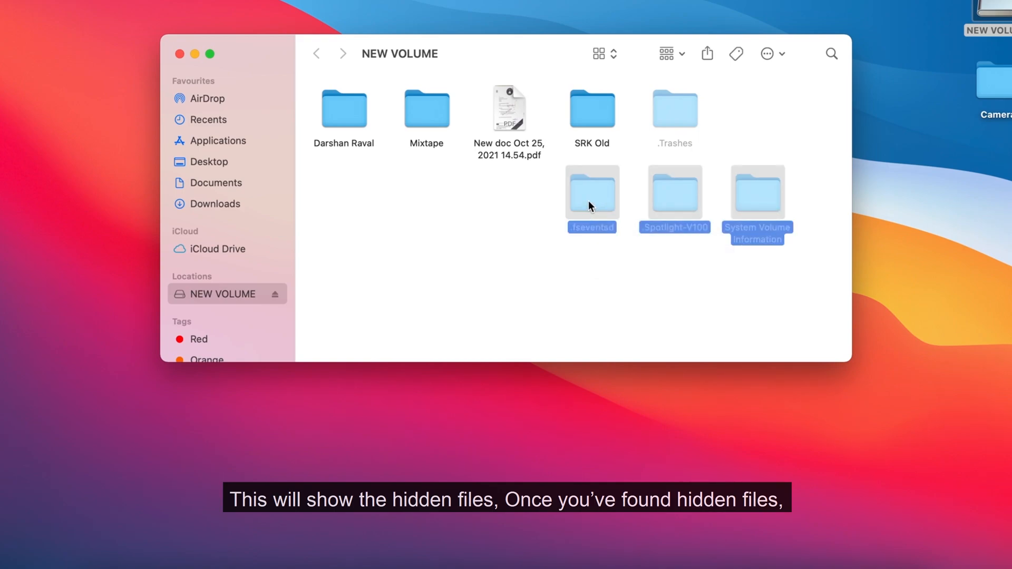
right_click(590, 193)
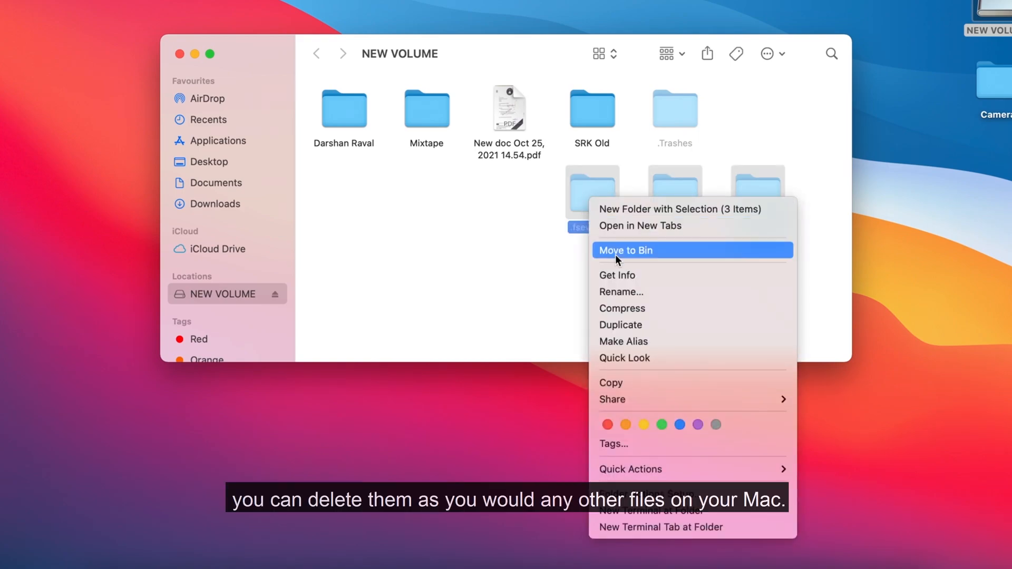
left_click(624, 250)
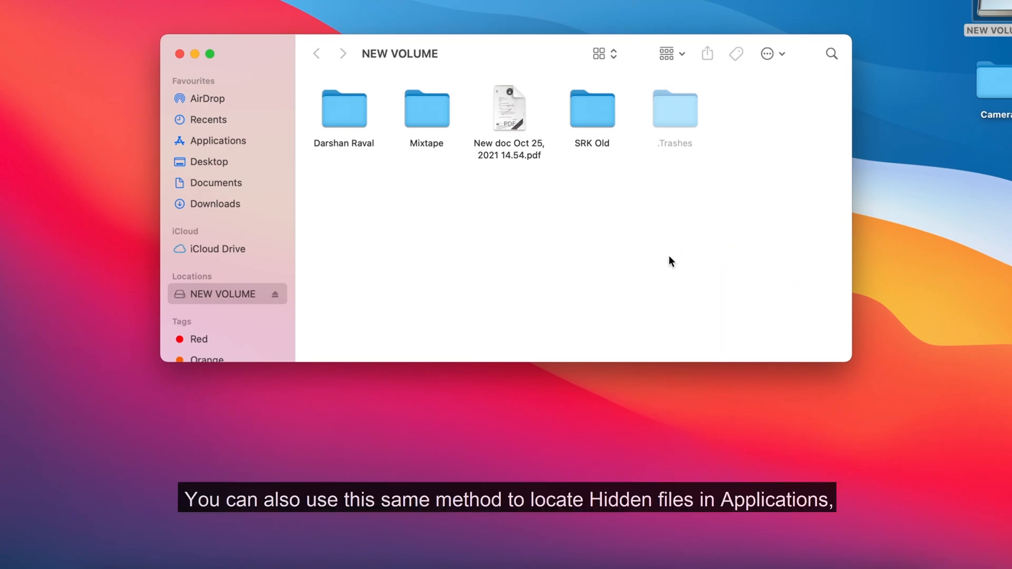
left_click(218, 141)
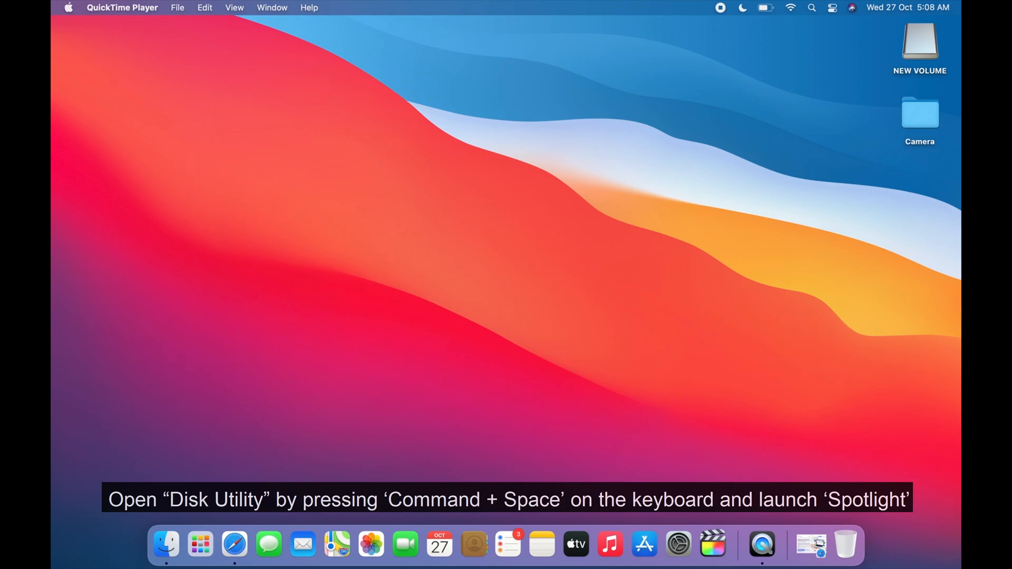
Search Spotlight for 'Di' and launch Disk Utility.
type("Disk Utility")
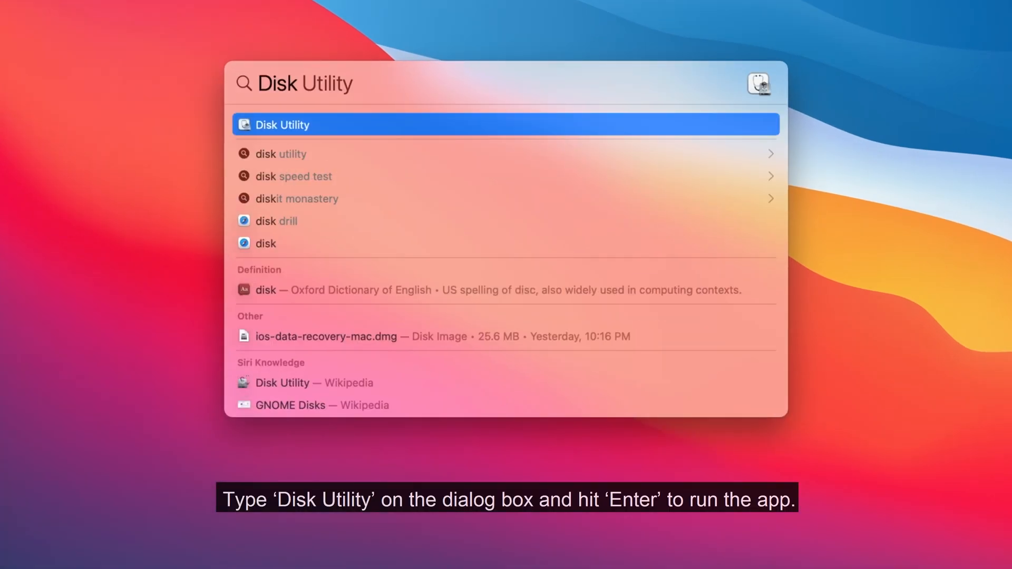
key("enter")
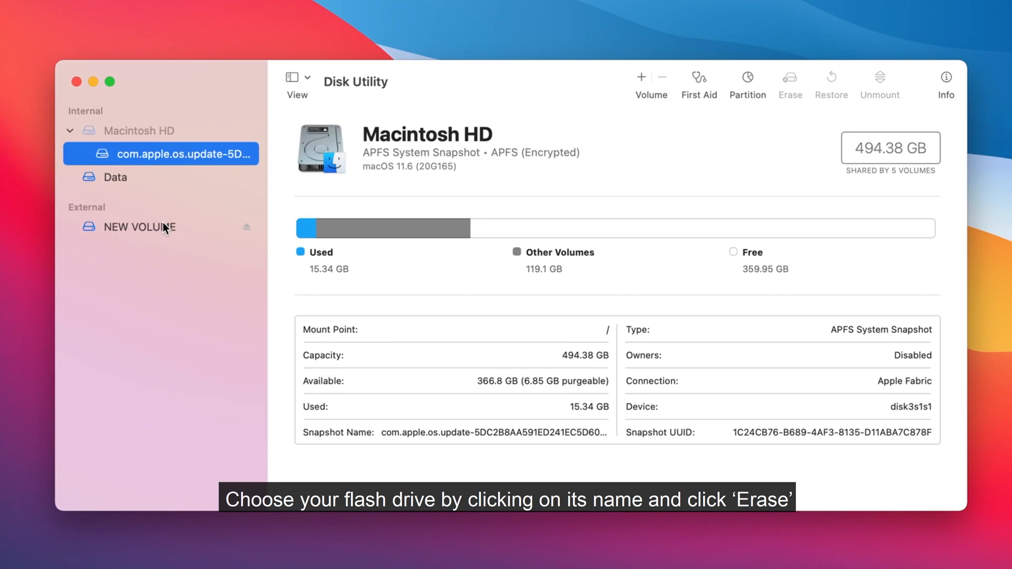
Erase the NEW VOLUME drive as MS-DOS (FAT16), keeping its name, and dismiss the message.
left_click(141, 227)
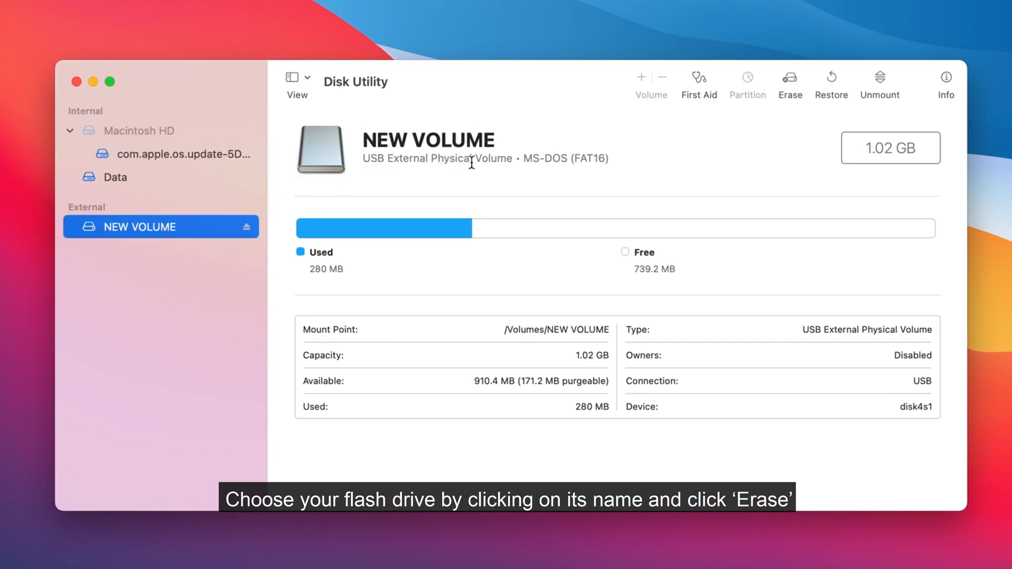
left_click(790, 80)
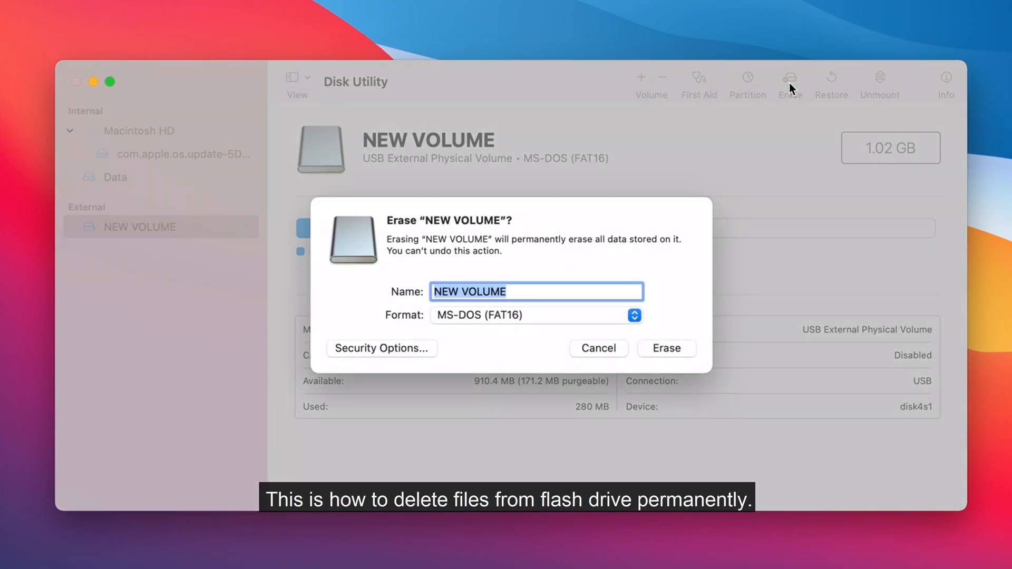
mouse_move(470, 316)
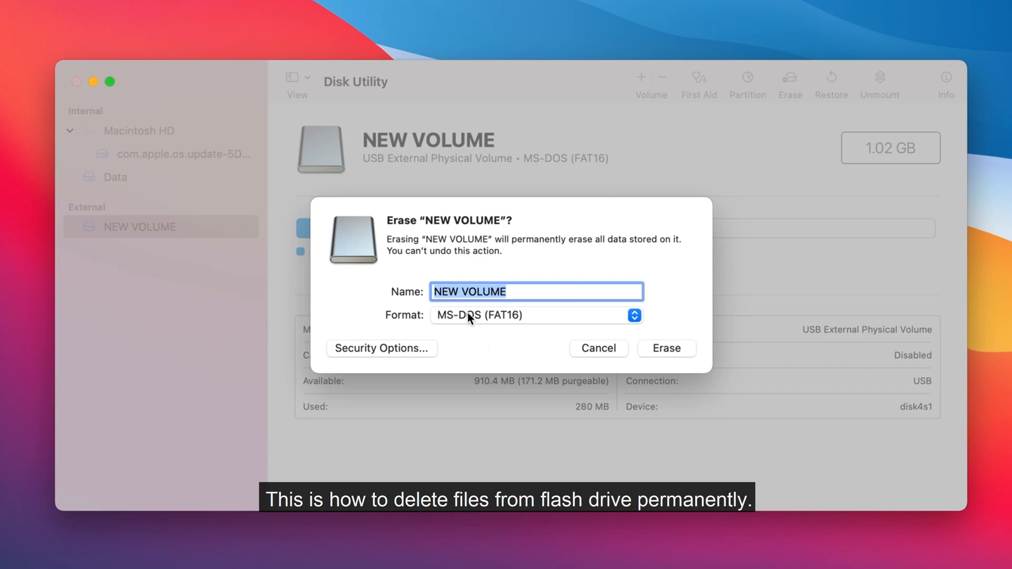
left_click(667, 349)
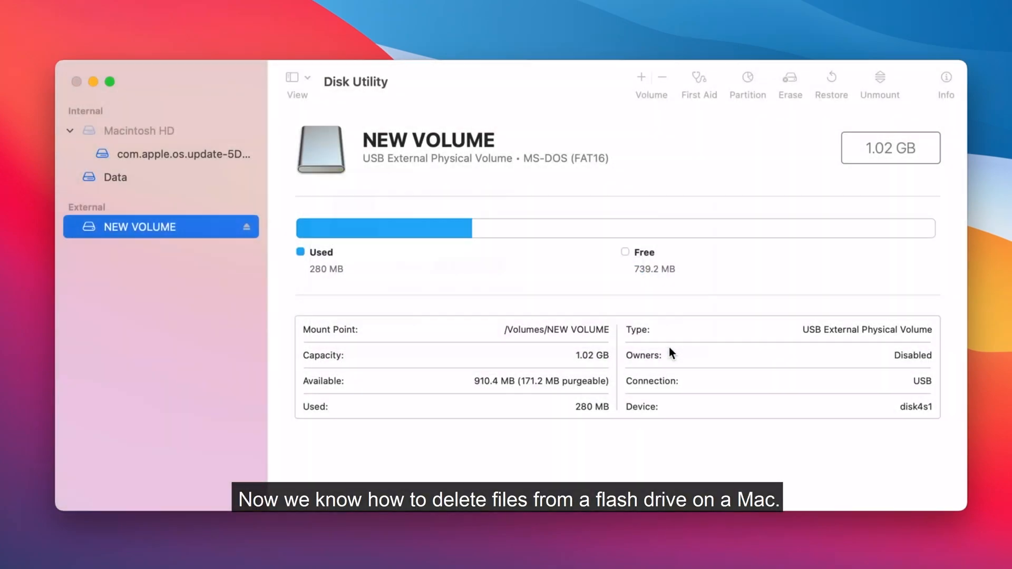
left_click(790, 78)
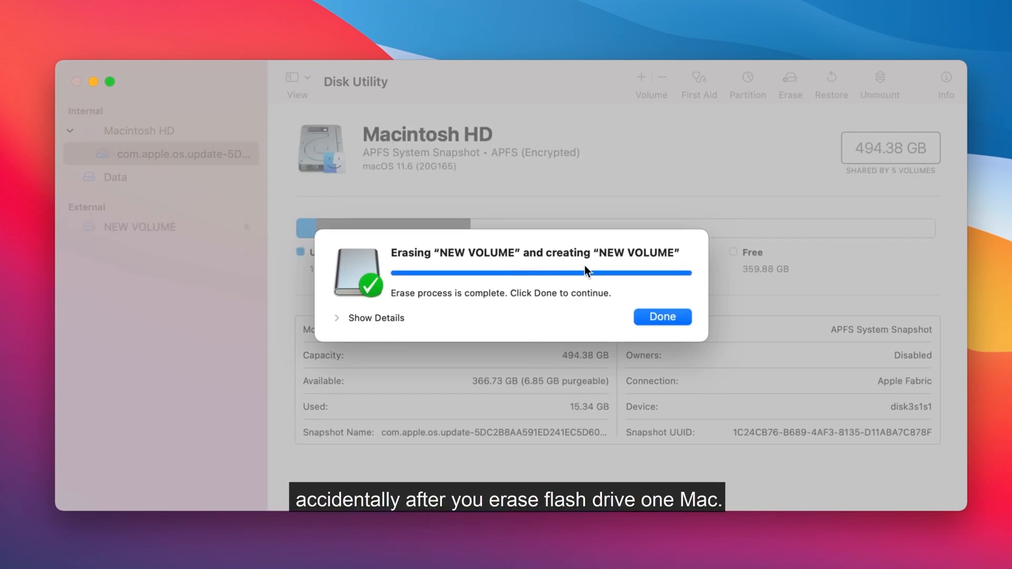
left_click(661, 317)
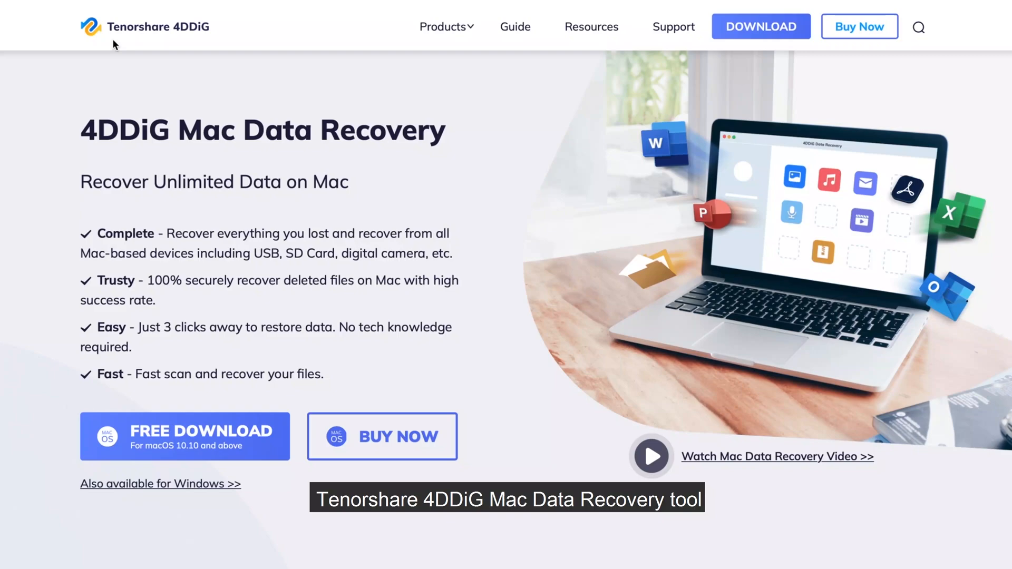
mouse_move(83, 117)
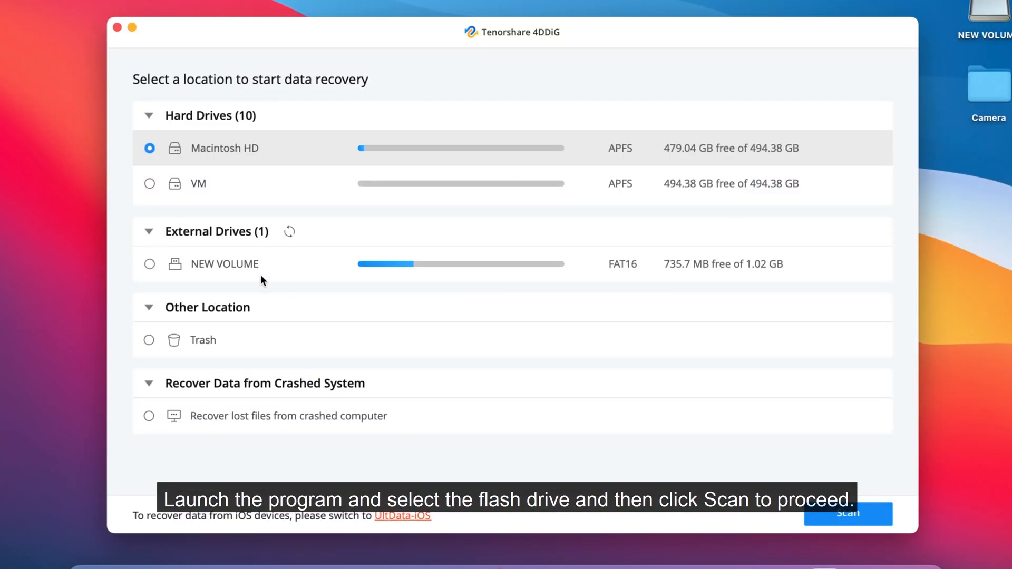
Scan the NEW VOLUME external drive, finding 229 items (306.1 MB).
left_click(149, 263)
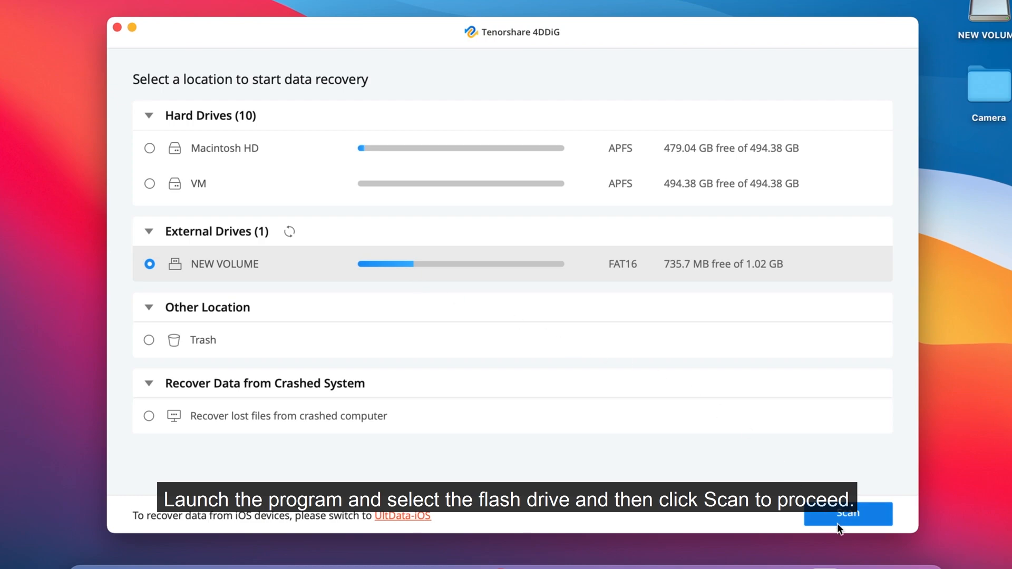
left_click(848, 514)
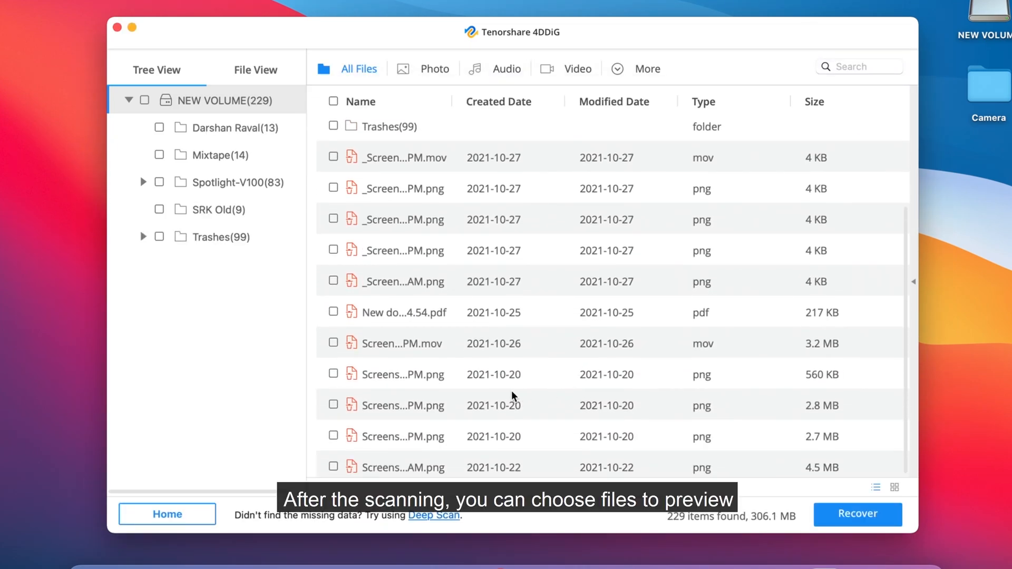
Recover the previewed 560 KB screenshot to the Desktop and open the NEW VOLUME folder.
double_click(407, 374)
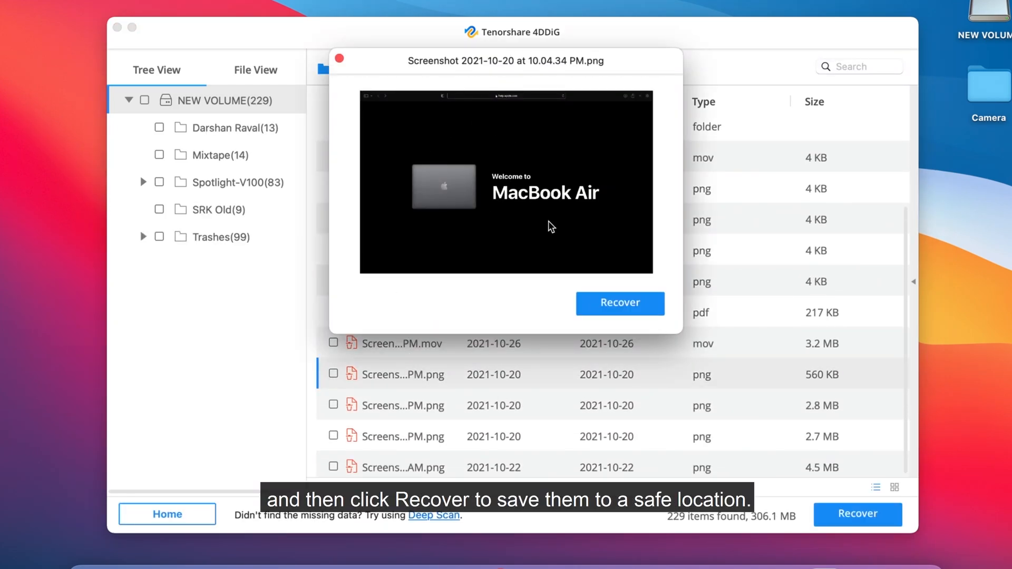
left_click(619, 304)
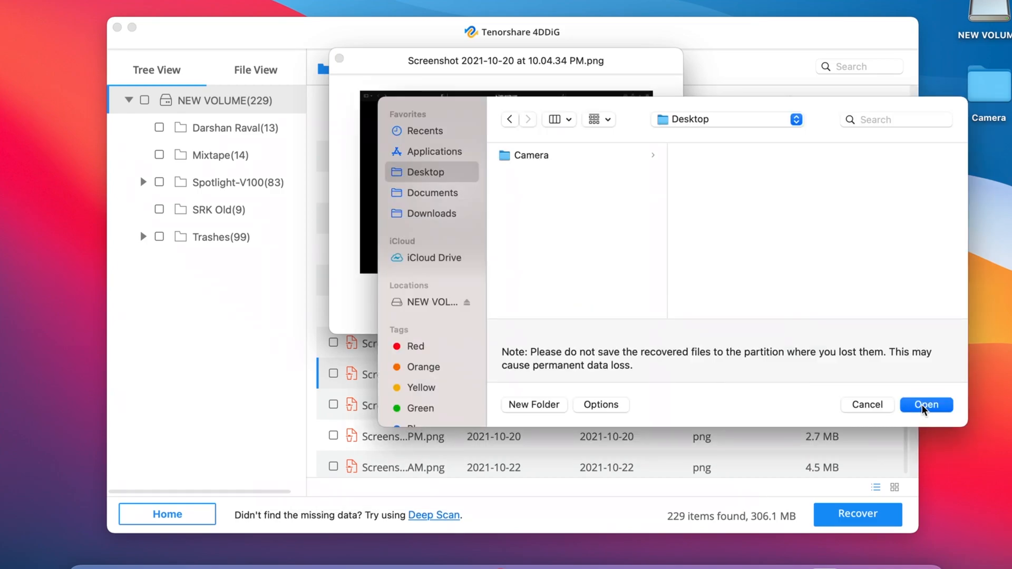
left_click(926, 404)
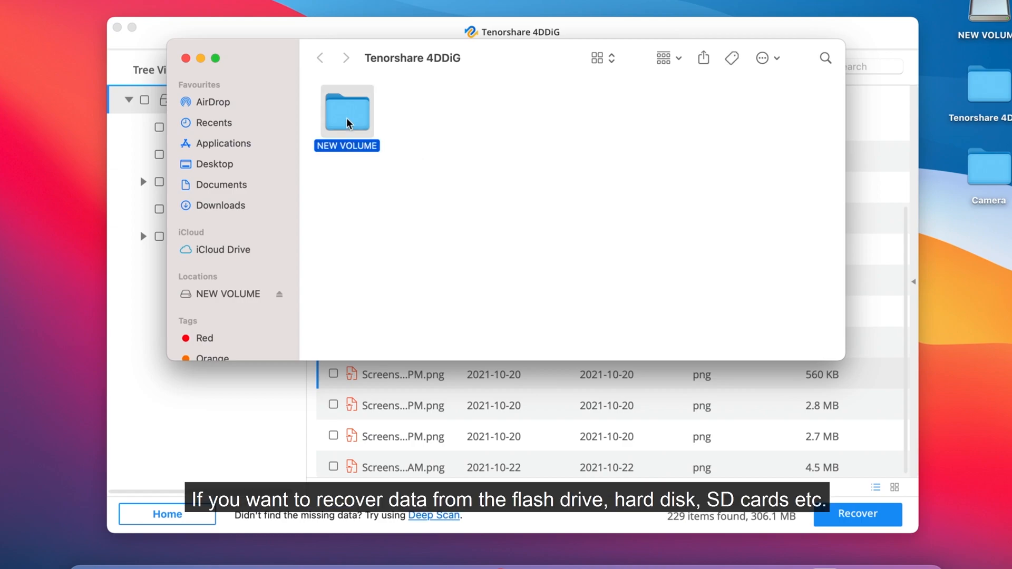
double_click(347, 110)
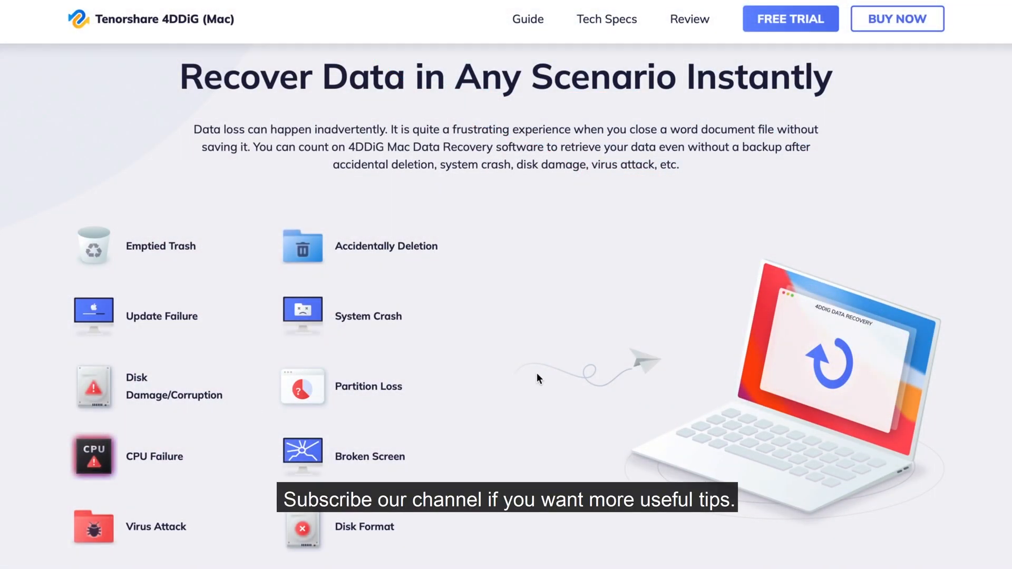
scroll("down", 3)
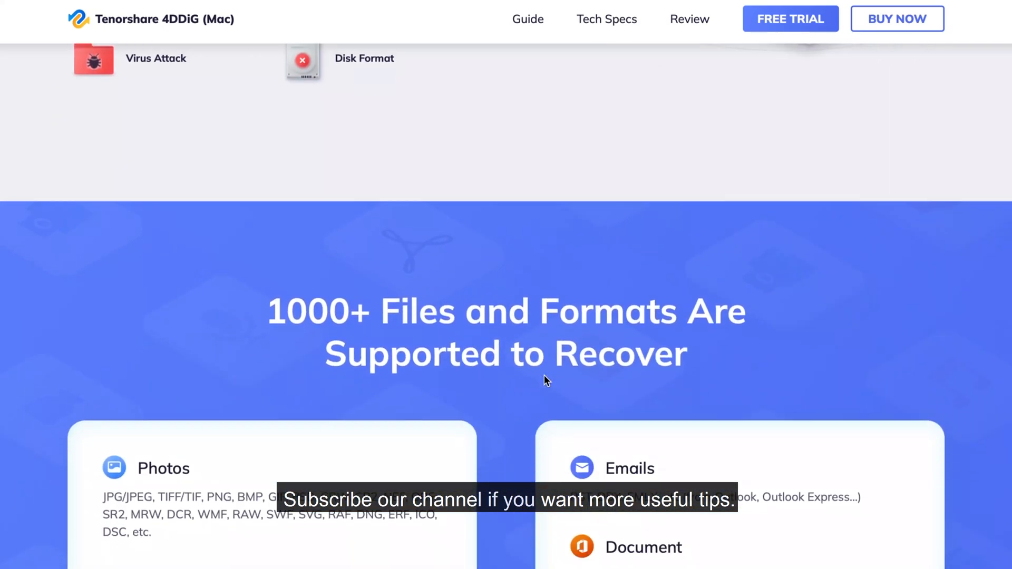